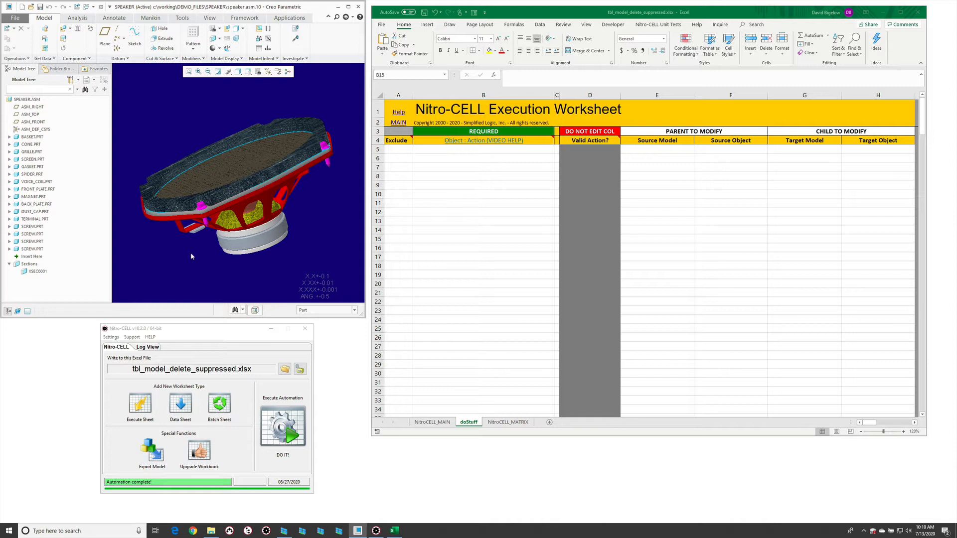
{"action": "mouse_move", "coordinate": [440, 227]}
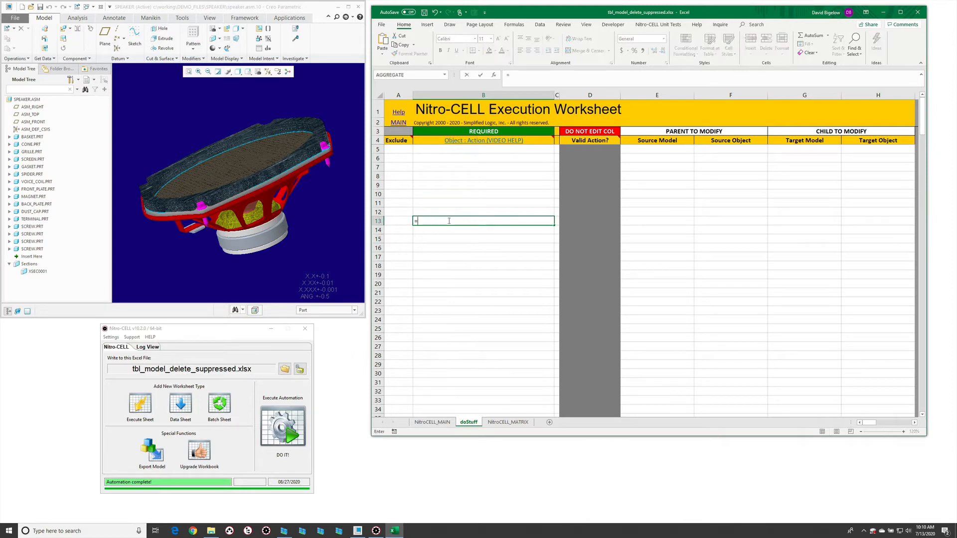
Enter =nc_command[ in B13 and pick tbl_model : DELETE_SUPPRESSED from autocomplete
{"action": "type", "text": "=nc_command["}
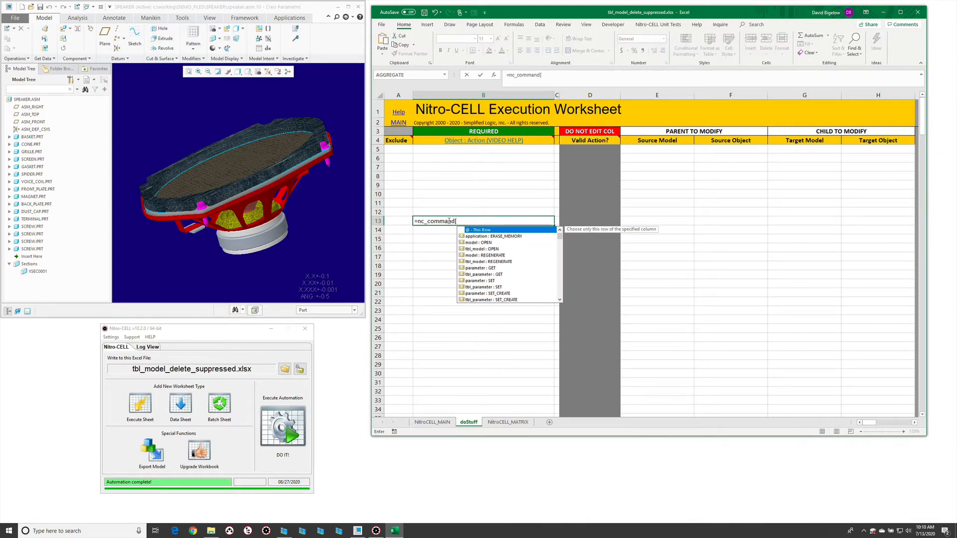
{"action": "type", "text": "suppre"}
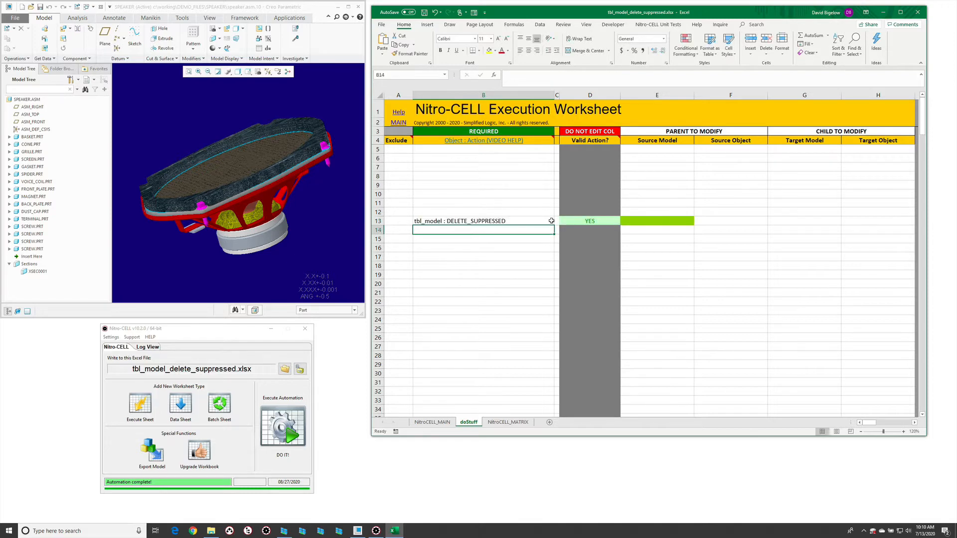
{"action": "left_click", "coordinate": [657, 220]}
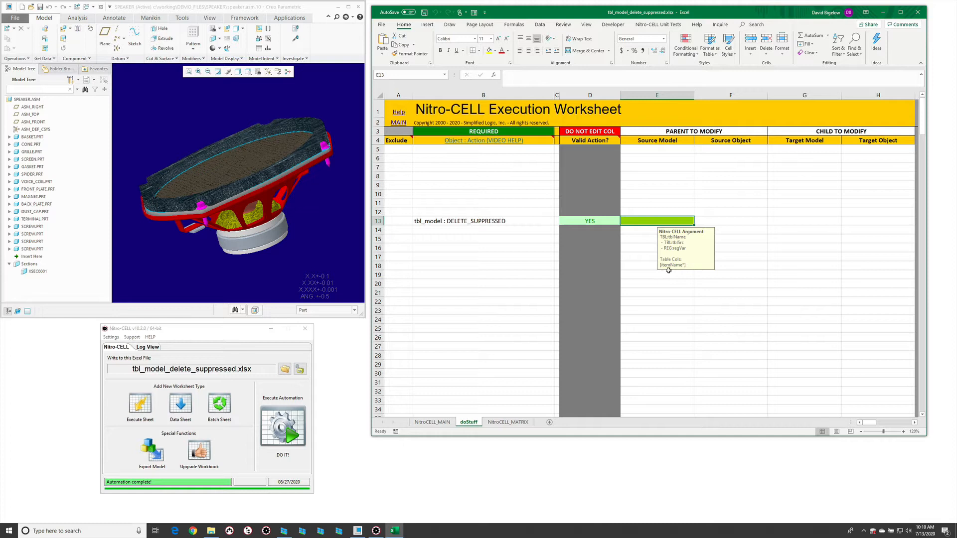
{"action": "mouse_move", "coordinate": [490, 203]}
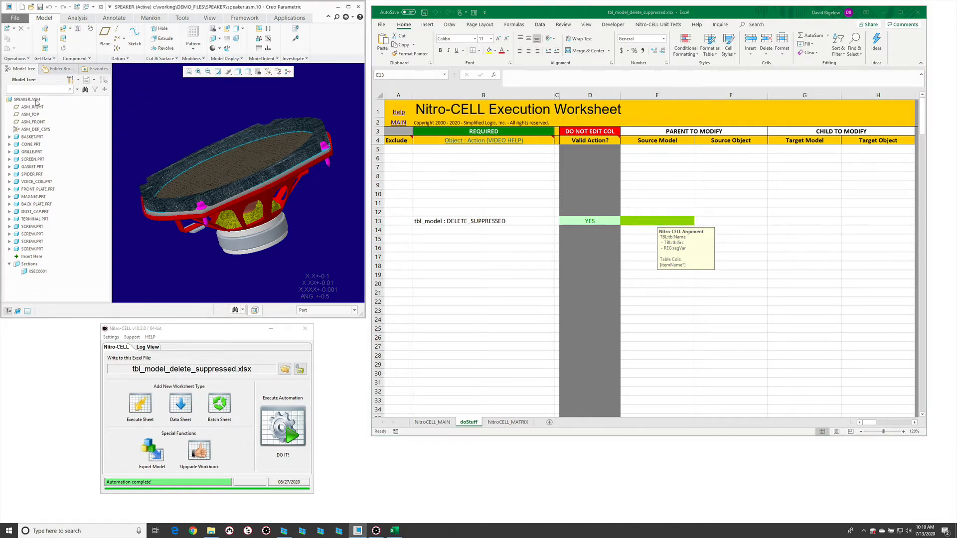
Suppress the SPIDER, VOICE_COIL and DUST_CAP components in the speaker assembly
{"action": "left_click", "coordinate": [37, 182]}
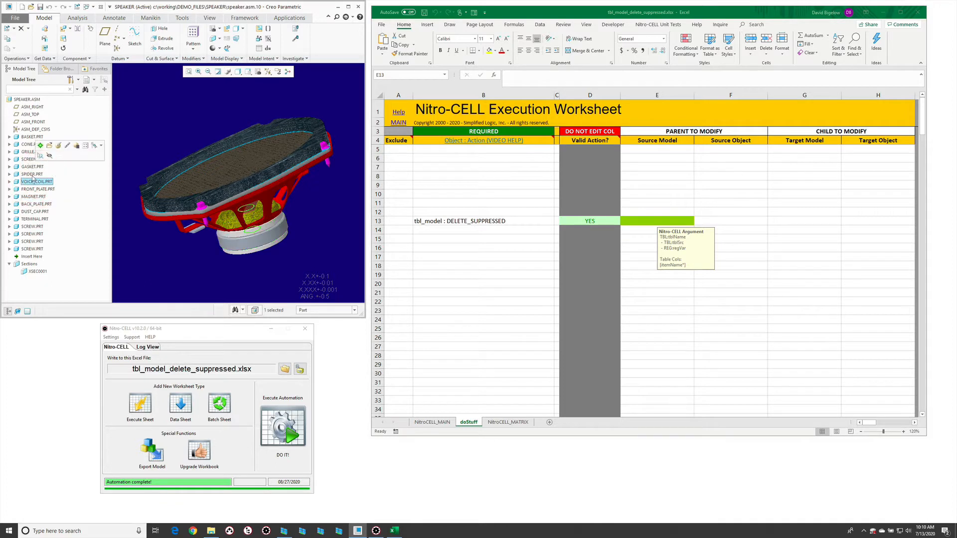
{"action": "left_click", "coordinate": [32, 173]}
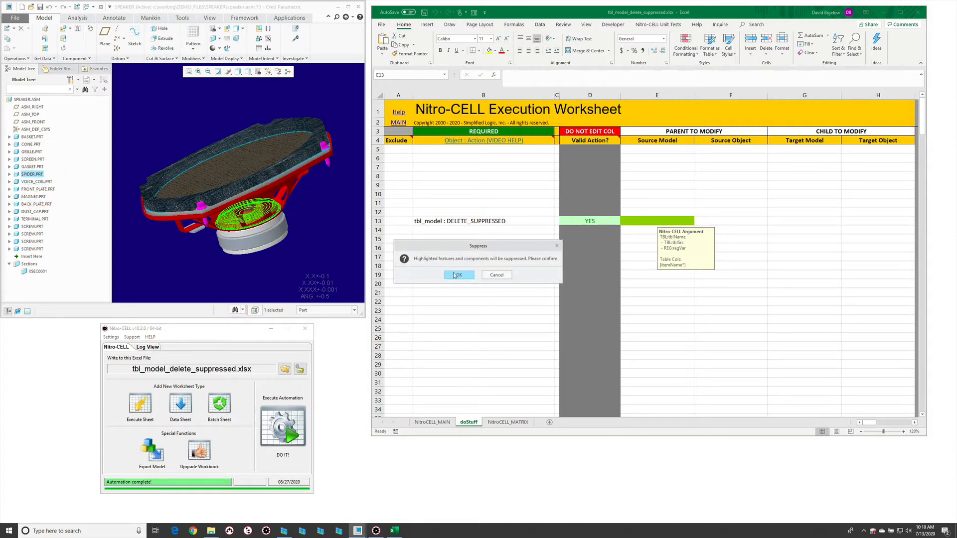
{"action": "left_click", "coordinate": [457, 276]}
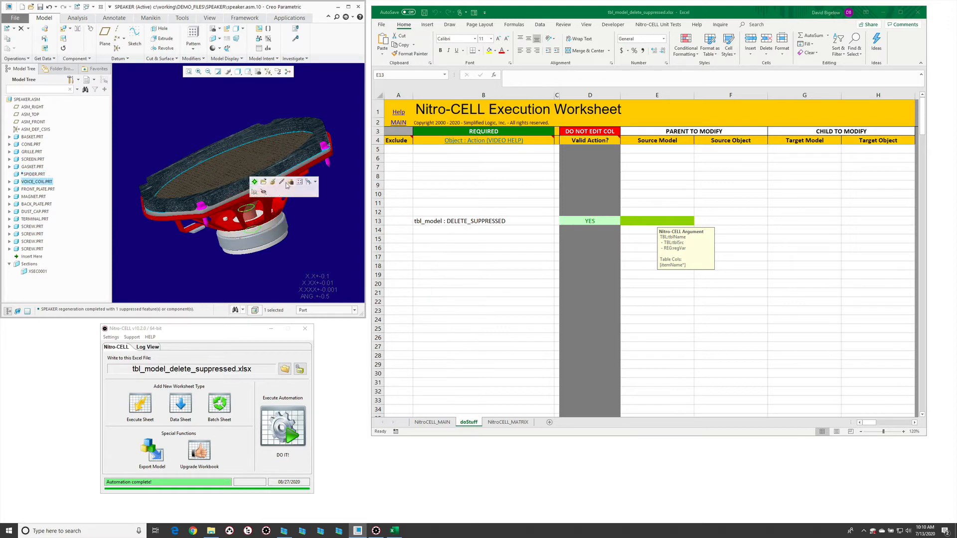
{"action": "left_click", "coordinate": [291, 182]}
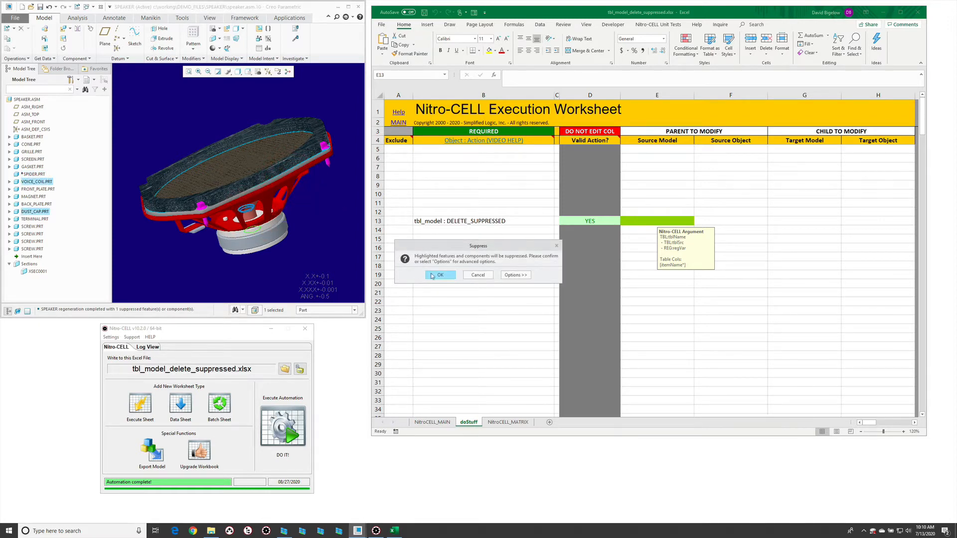
{"action": "left_click", "coordinate": [440, 275]}
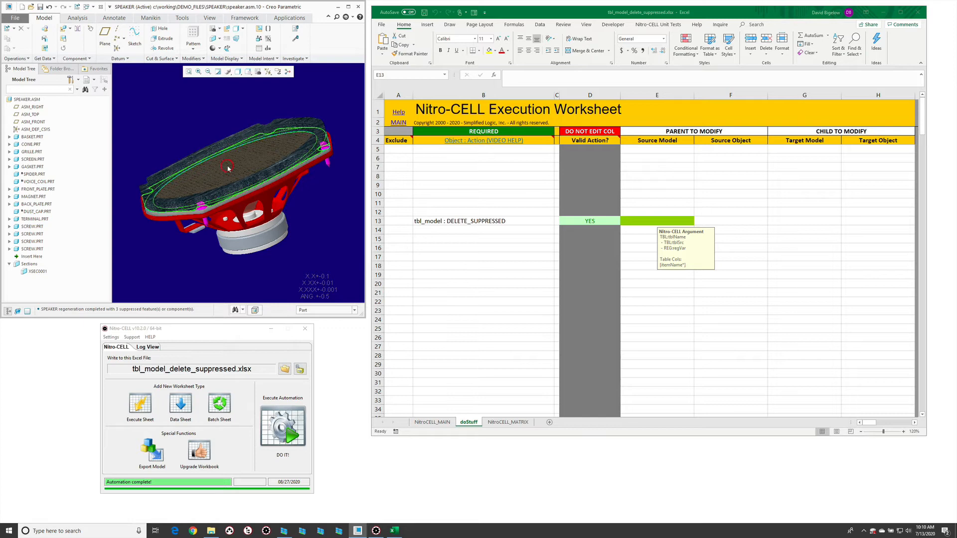
Suppress the SCREEN part, choosing how its dependent gasket is handled
{"action": "left_click", "coordinate": [273, 141]}
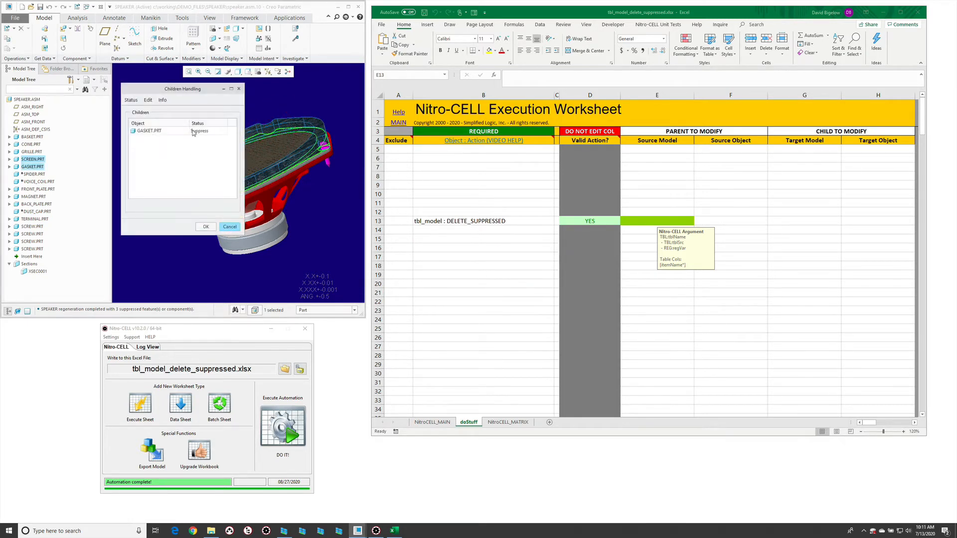
{"action": "left_click", "coordinate": [225, 131]}
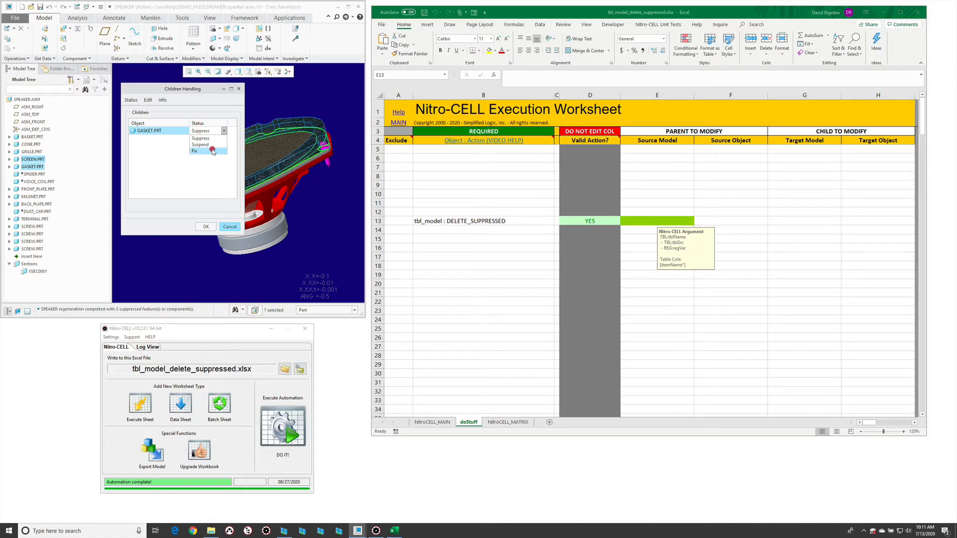
{"action": "left_click", "coordinate": [205, 226]}
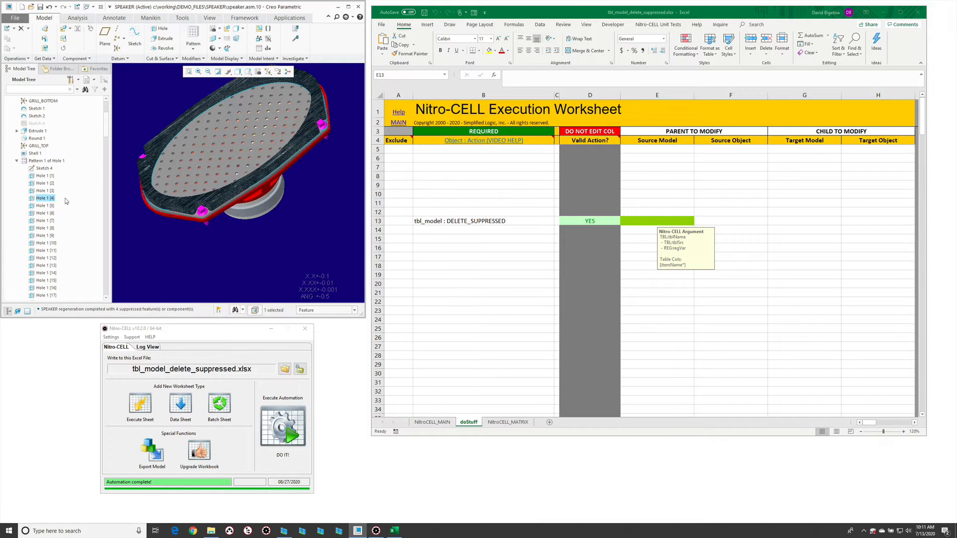
{"action": "right_click", "coordinate": [44, 197]}
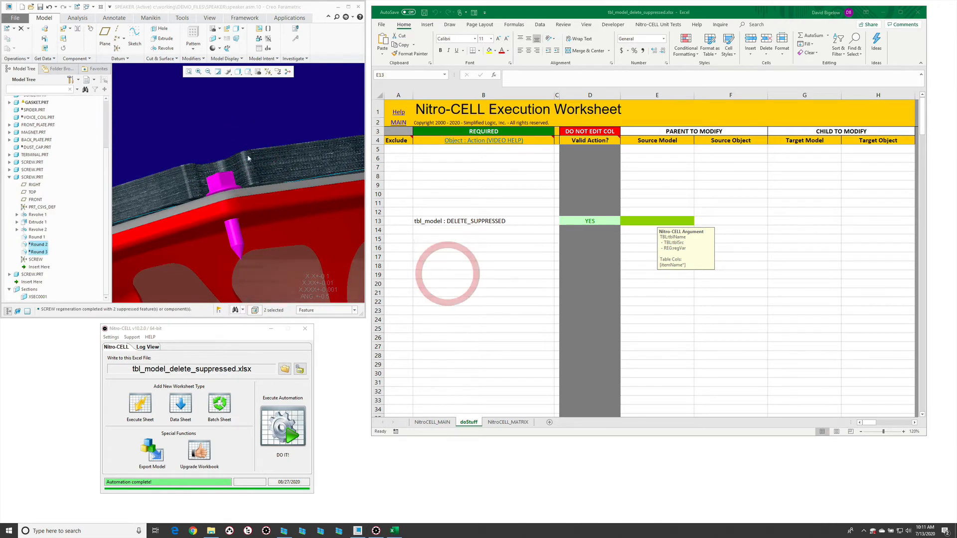
Suppress the screw part's Round features
{"action": "left_click", "coordinate": [36, 238]}
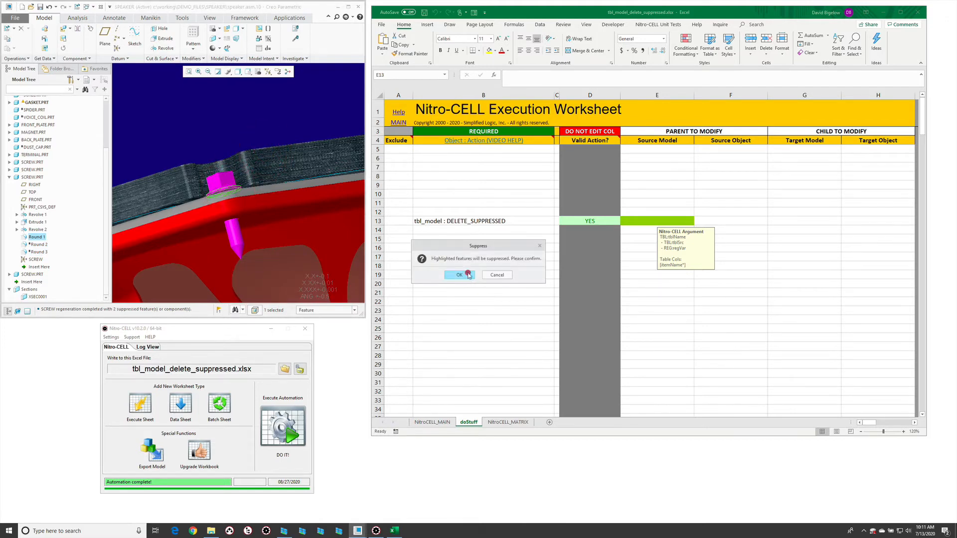
{"action": "left_click", "coordinate": [458, 275]}
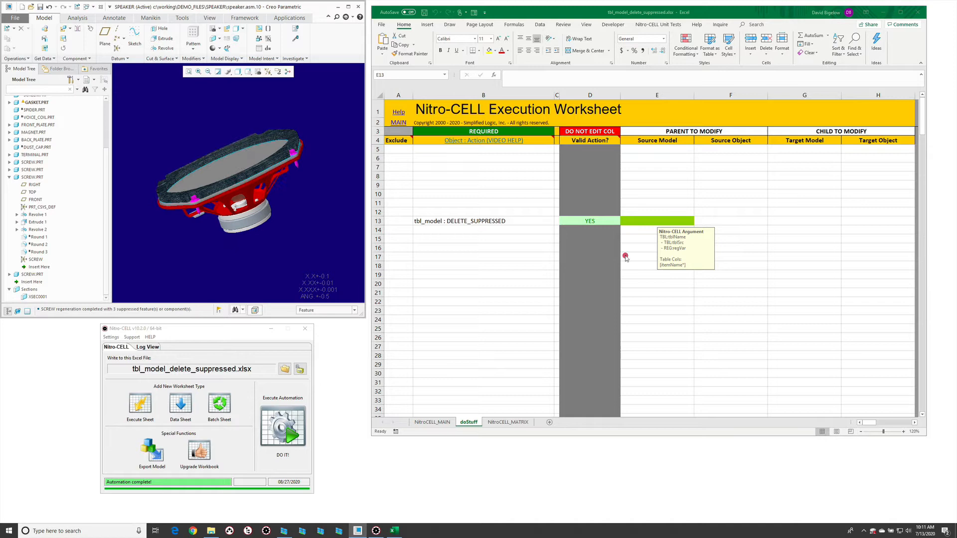
Add a new worksheet with a table headed itemName
{"action": "left_click", "coordinate": [657, 222]}
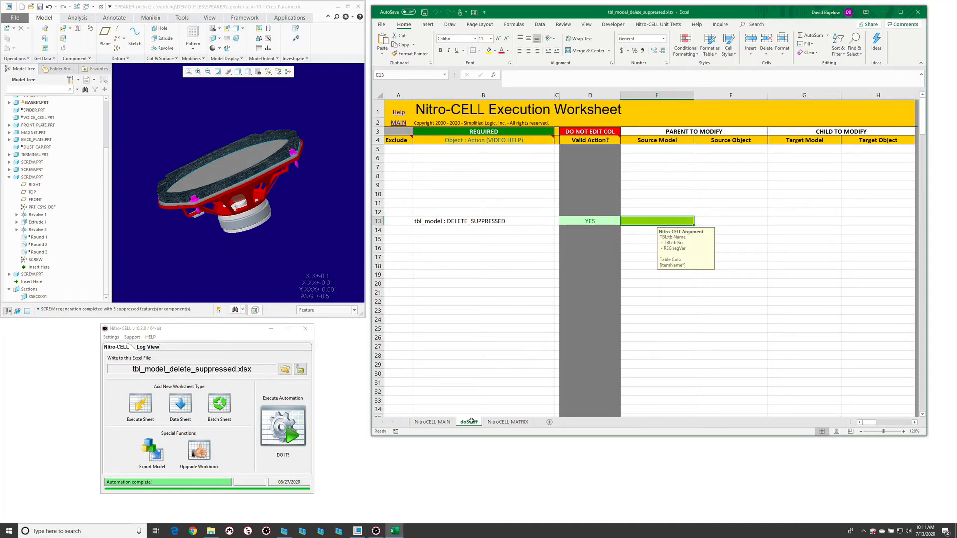
{"action": "left_click", "coordinate": [572, 422]}
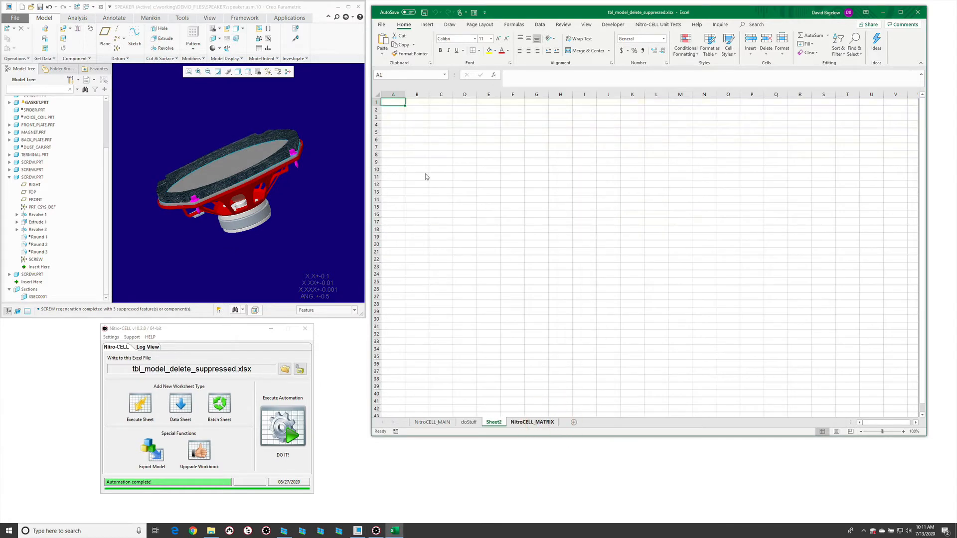
{"action": "type", "text": "itemNam"}
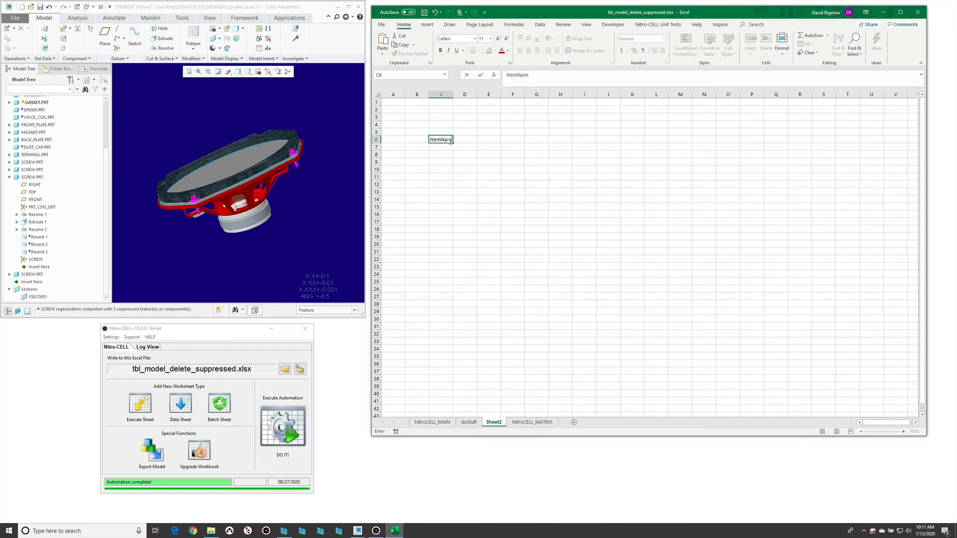
{"action": "left_click", "coordinate": [441, 139]}
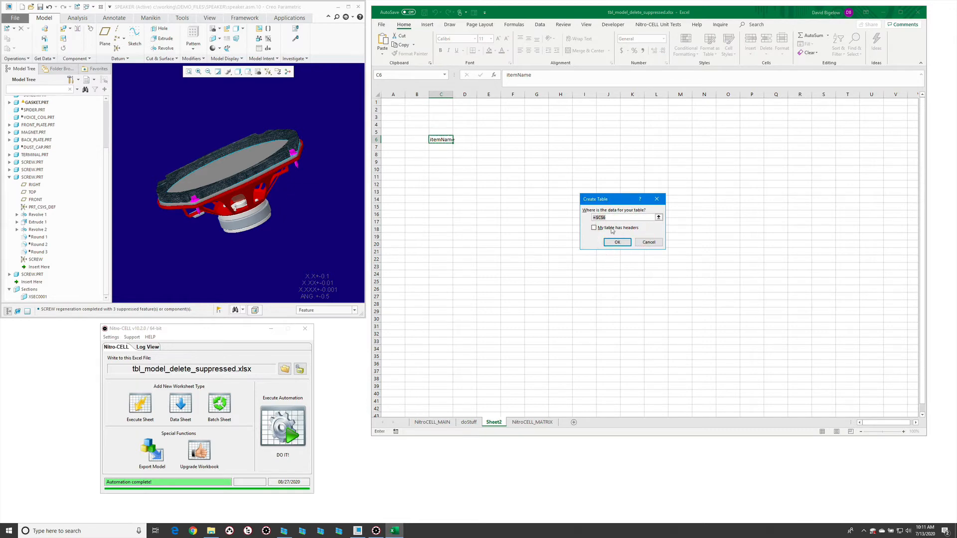
{"action": "left_click", "coordinate": [616, 242]}
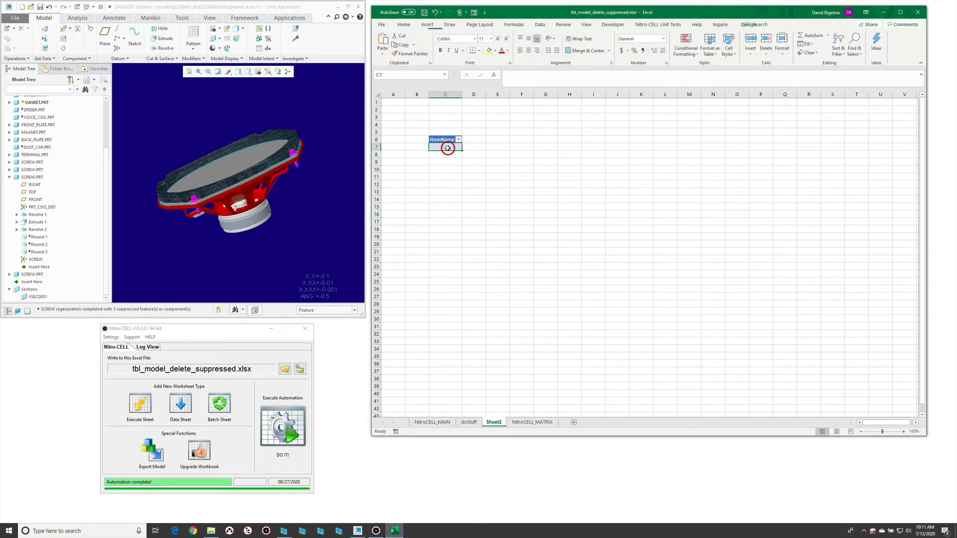
Name the table myTable and set its itemName value to *.asm
{"action": "left_click", "coordinate": [446, 147]}
{"action": "type", "text": "*.*"}
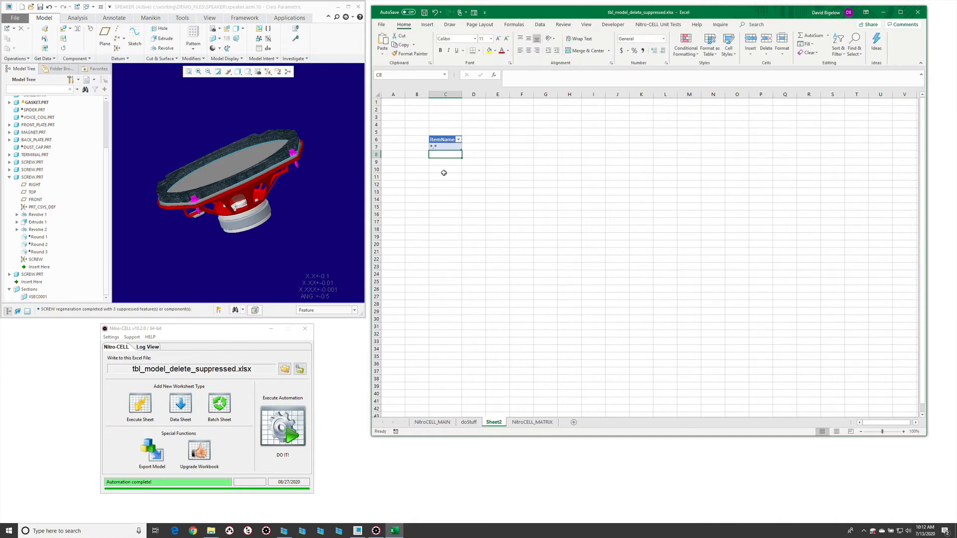
{"action": "left_click", "coordinate": [445, 178]}
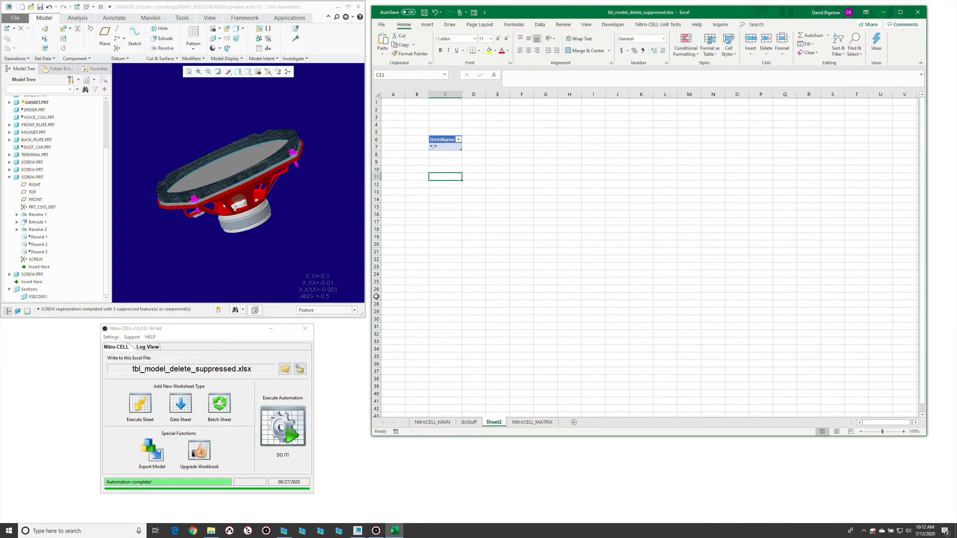
{"action": "left_click", "coordinate": [445, 146]}
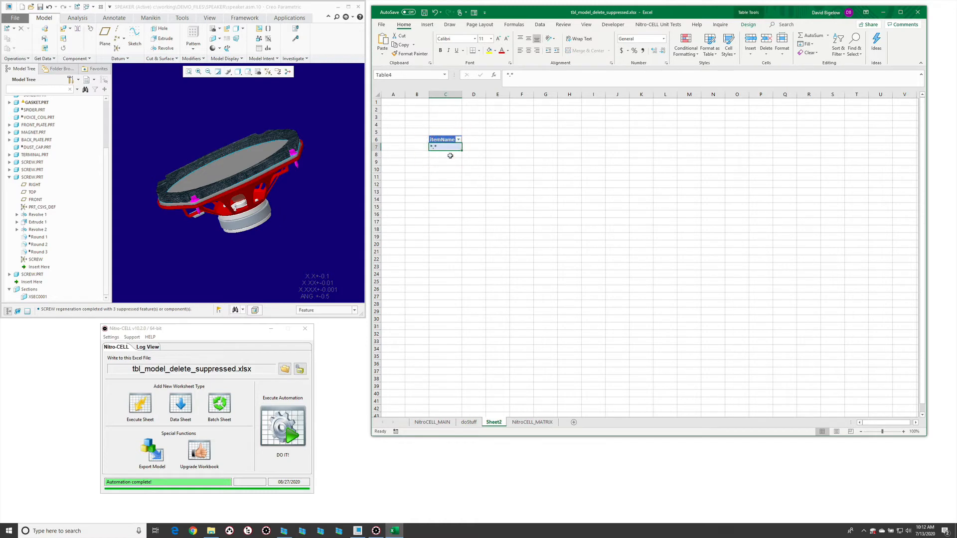
{"action": "type", "text": "*.asm"}
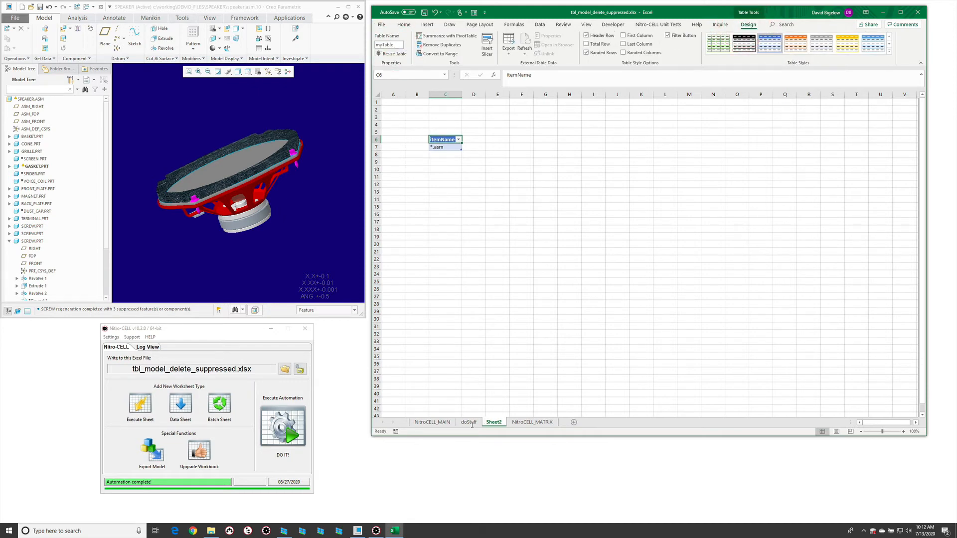
Set DELETE_SUPPRESSED's Source Model to TBL:myTable and add a model : REGENERATE row below it
{"action": "left_click", "coordinate": [468, 422]}
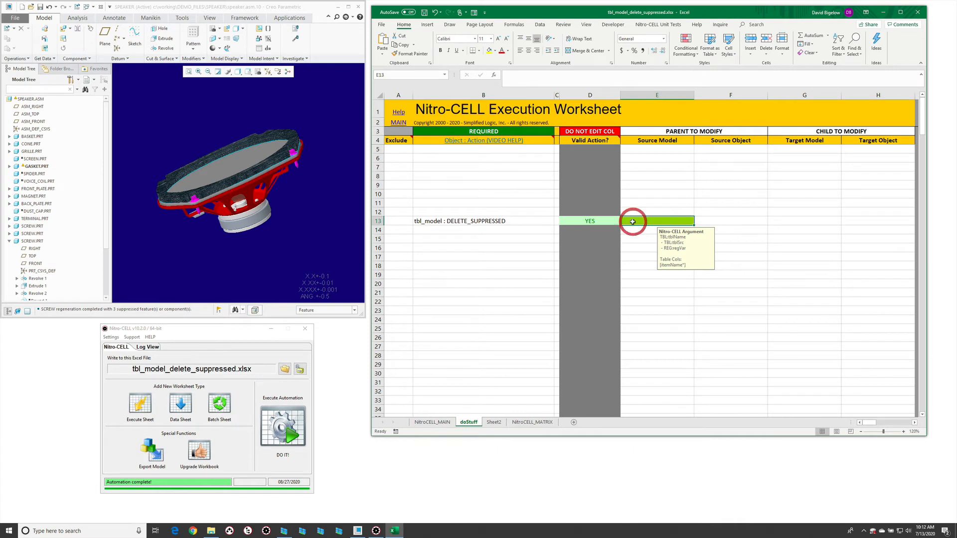
{"action": "type", "text": "TBL_"}
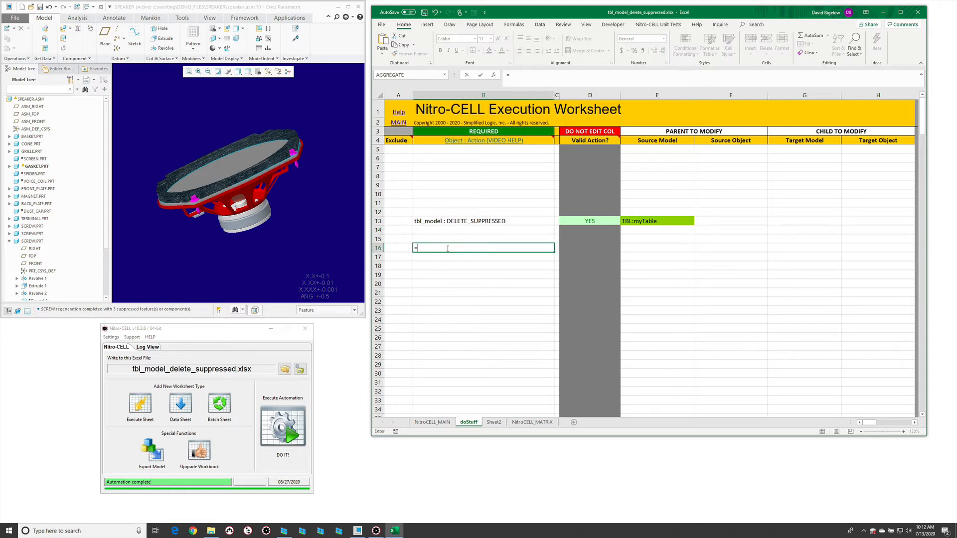
{"action": "type", "text": "=nc_command[re"}
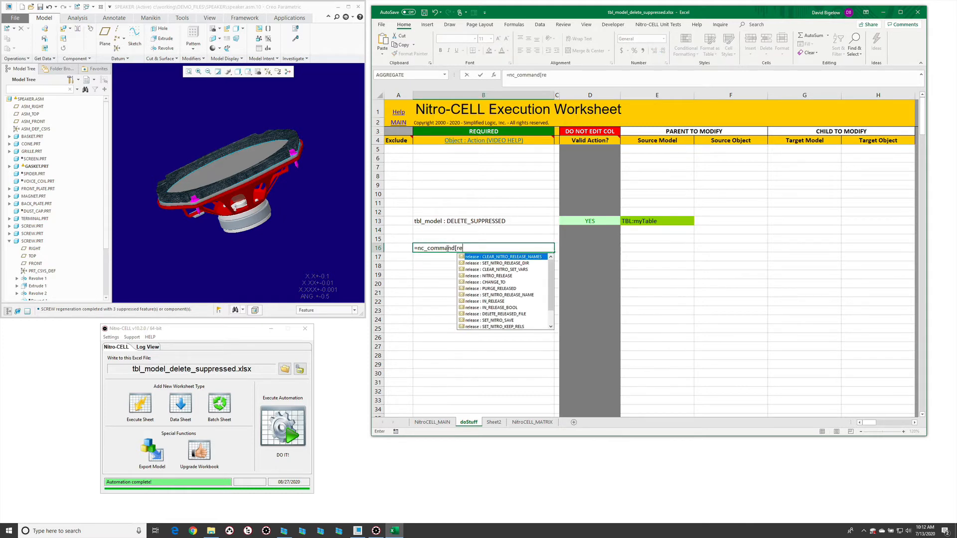
{"action": "type", "text": "model : REGENERATE"}
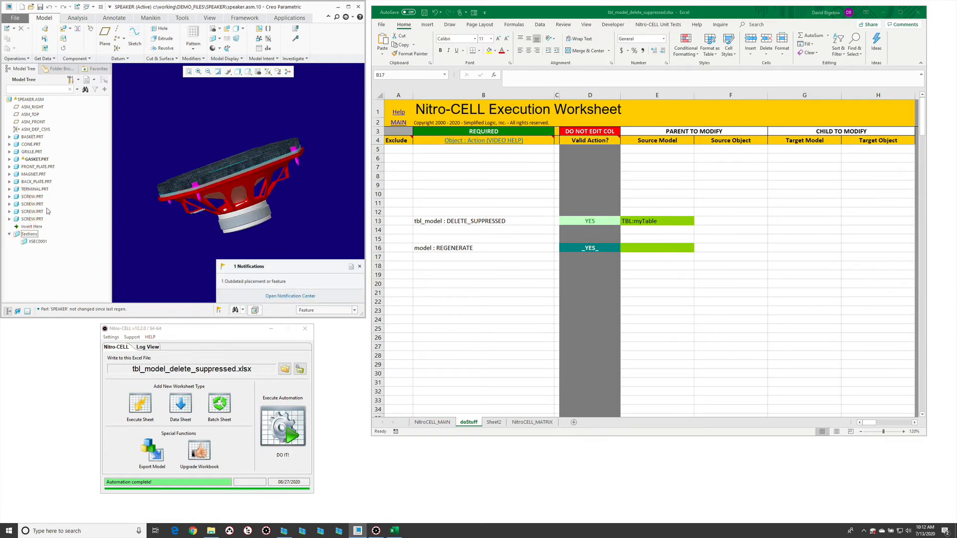
Expand the screw and GRILLE.PRT nodes to show their suppressed features
{"action": "left_click", "coordinate": [9, 219]}
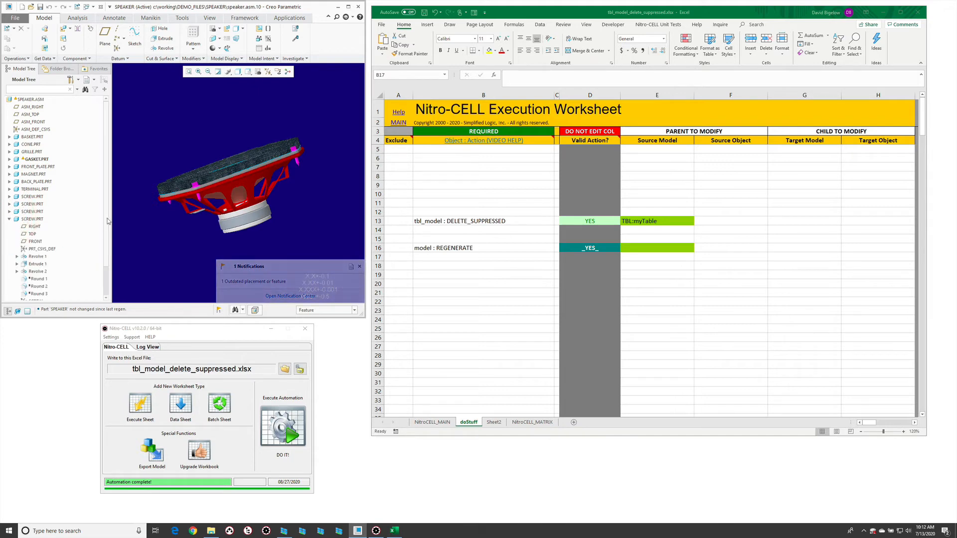
{"action": "left_click", "coordinate": [37, 259]}
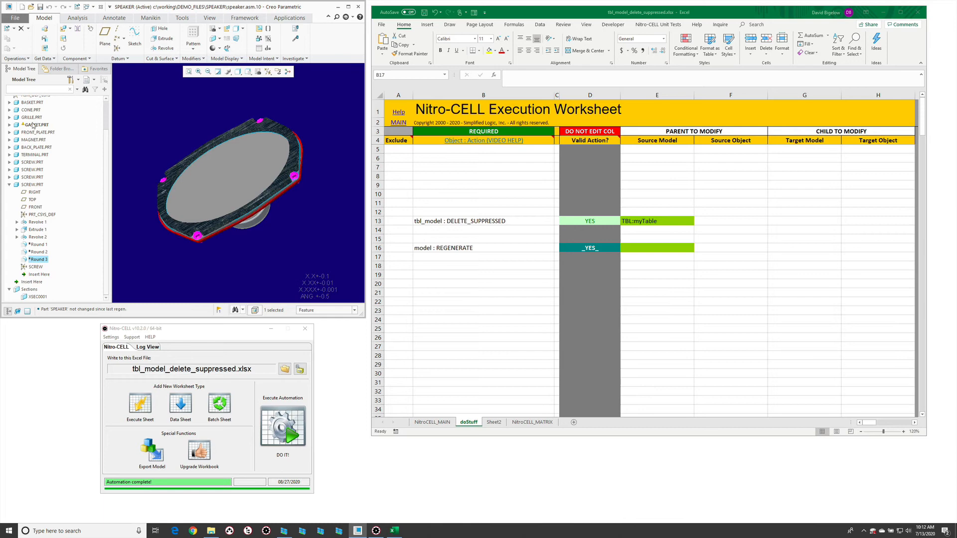
{"action": "left_click", "coordinate": [33, 116]}
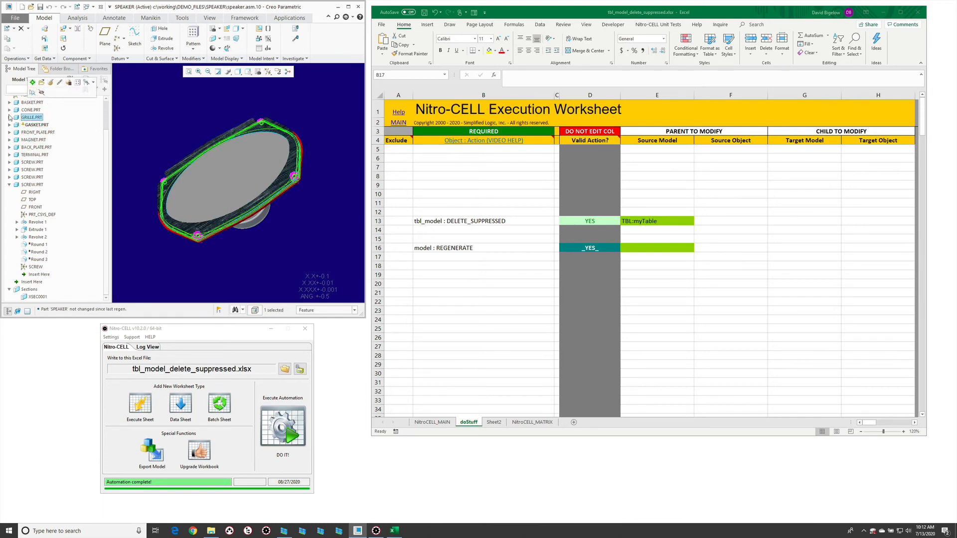
{"action": "left_click", "coordinate": [9, 117]}
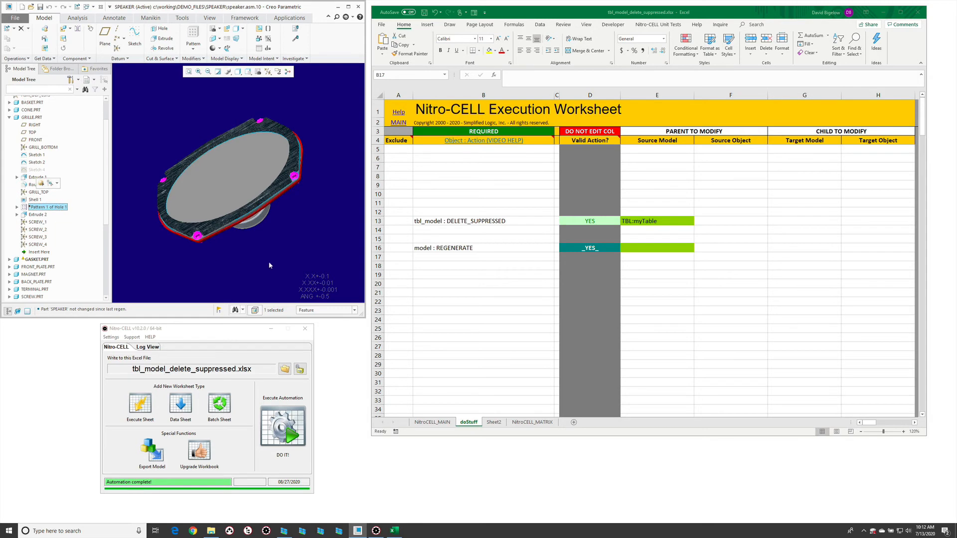
{"action": "left_click", "coordinate": [483, 256]}
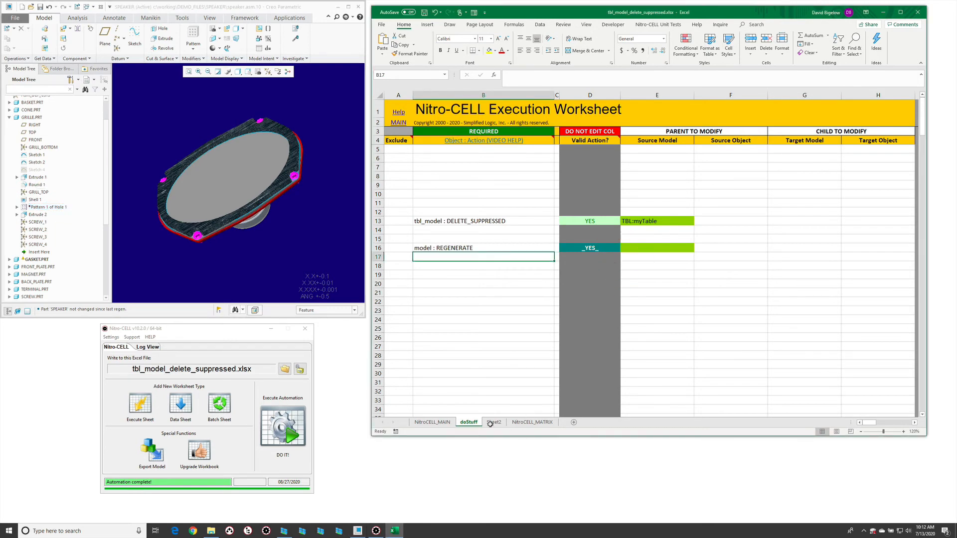
{"action": "left_click", "coordinate": [494, 422]}
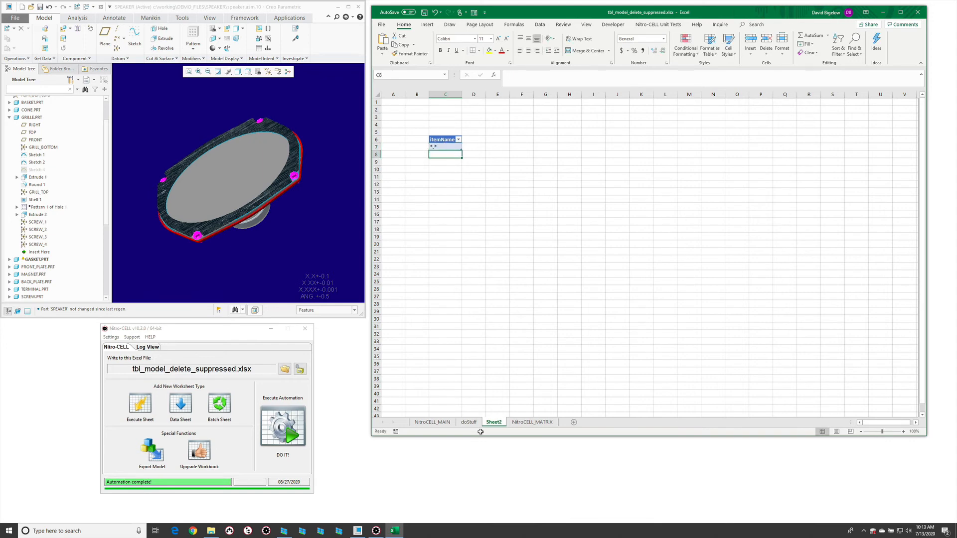
{"action": "left_click", "coordinate": [469, 421]}
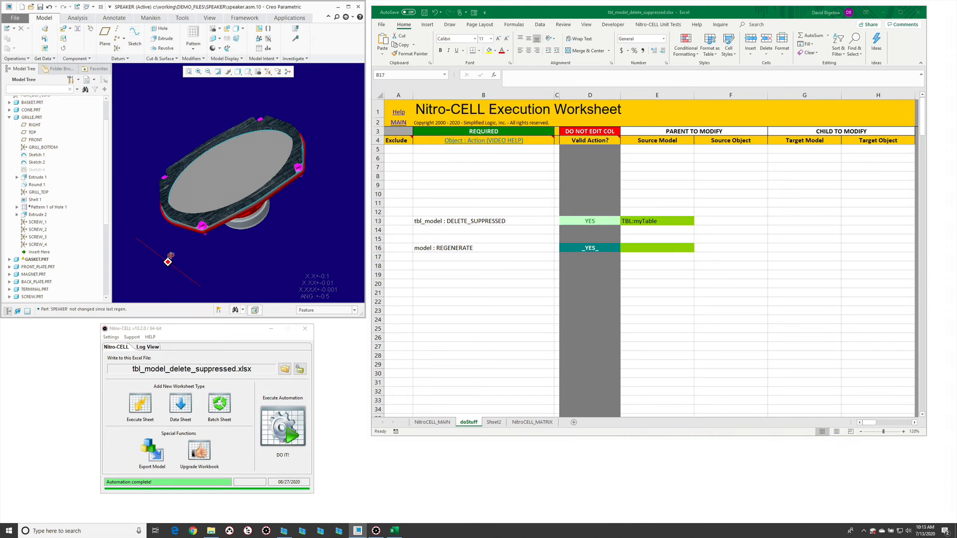
Run DO IT! on the doStuff worksheet and inspect the magnet part's features afterward
{"action": "left_click", "coordinate": [282, 426]}
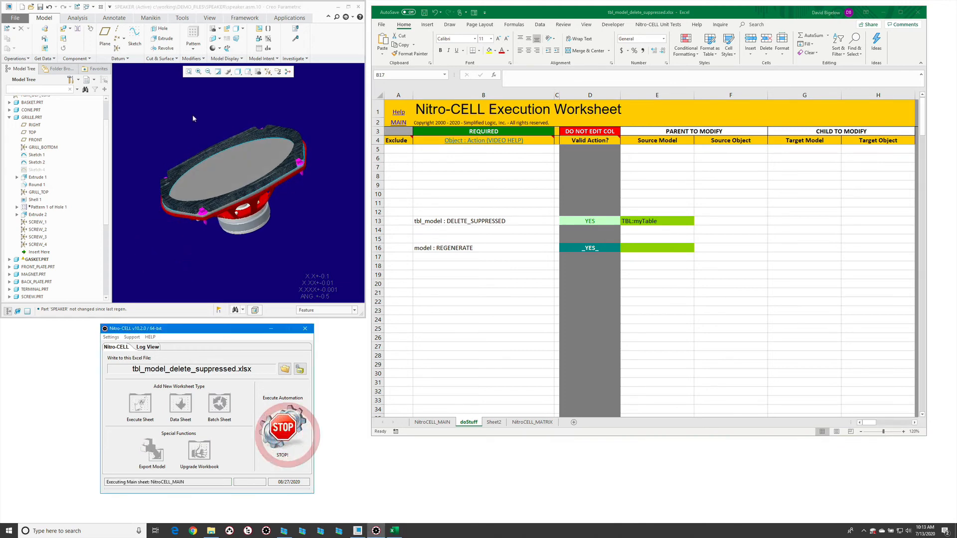
{"action": "left_click", "coordinate": [283, 429]}
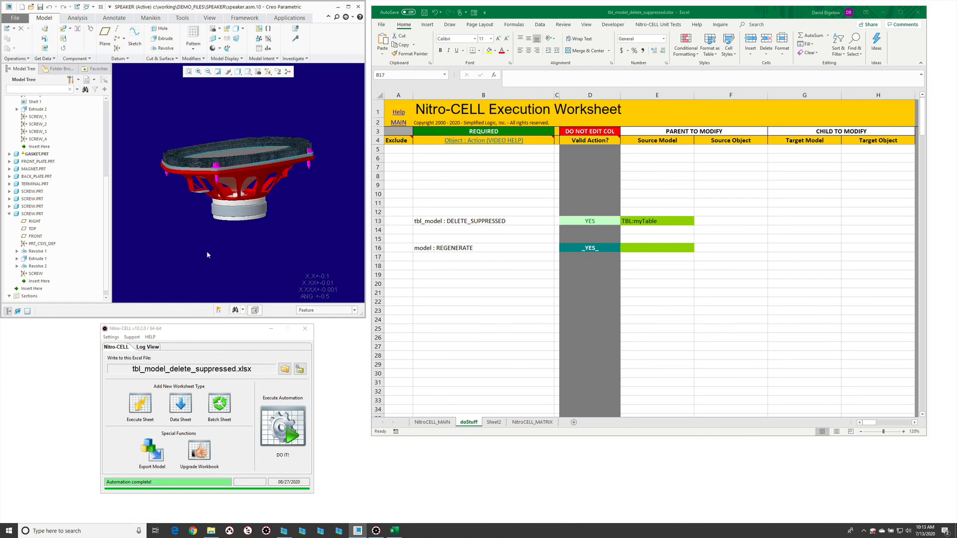
{"action": "left_click", "coordinate": [483, 222]}
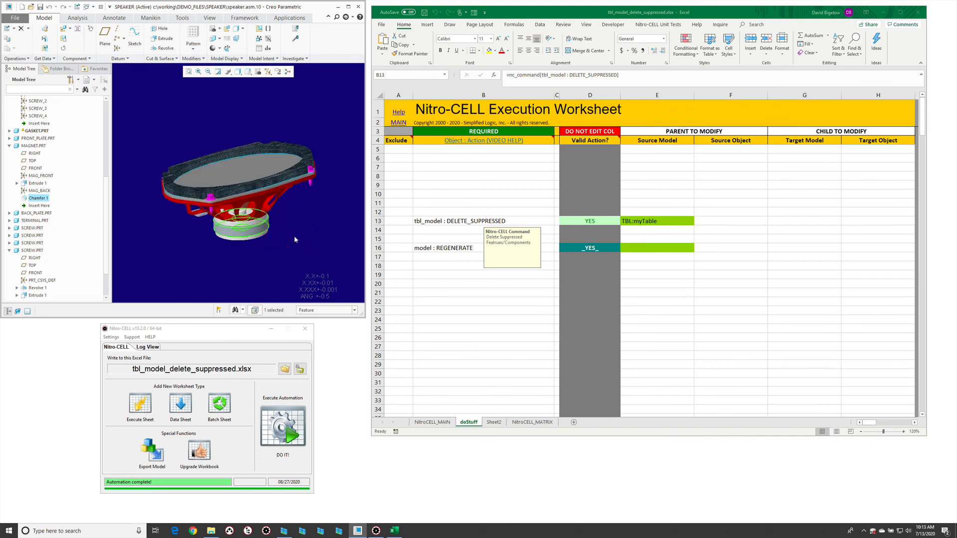
{"action": "left_click", "coordinate": [483, 265]}
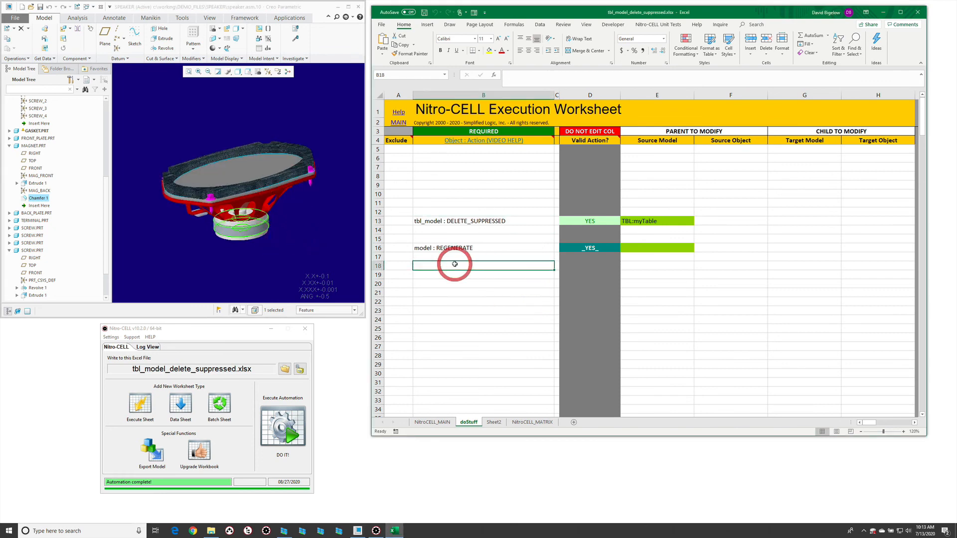